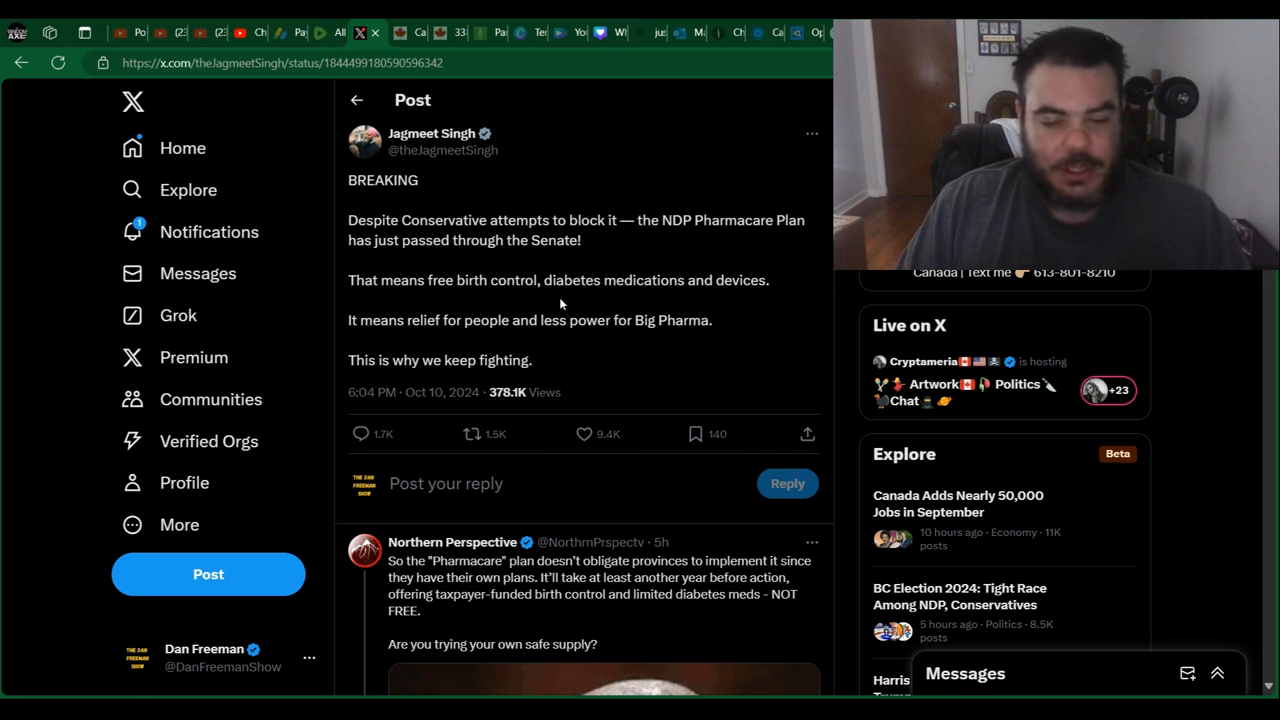
mouse_move(733, 181)
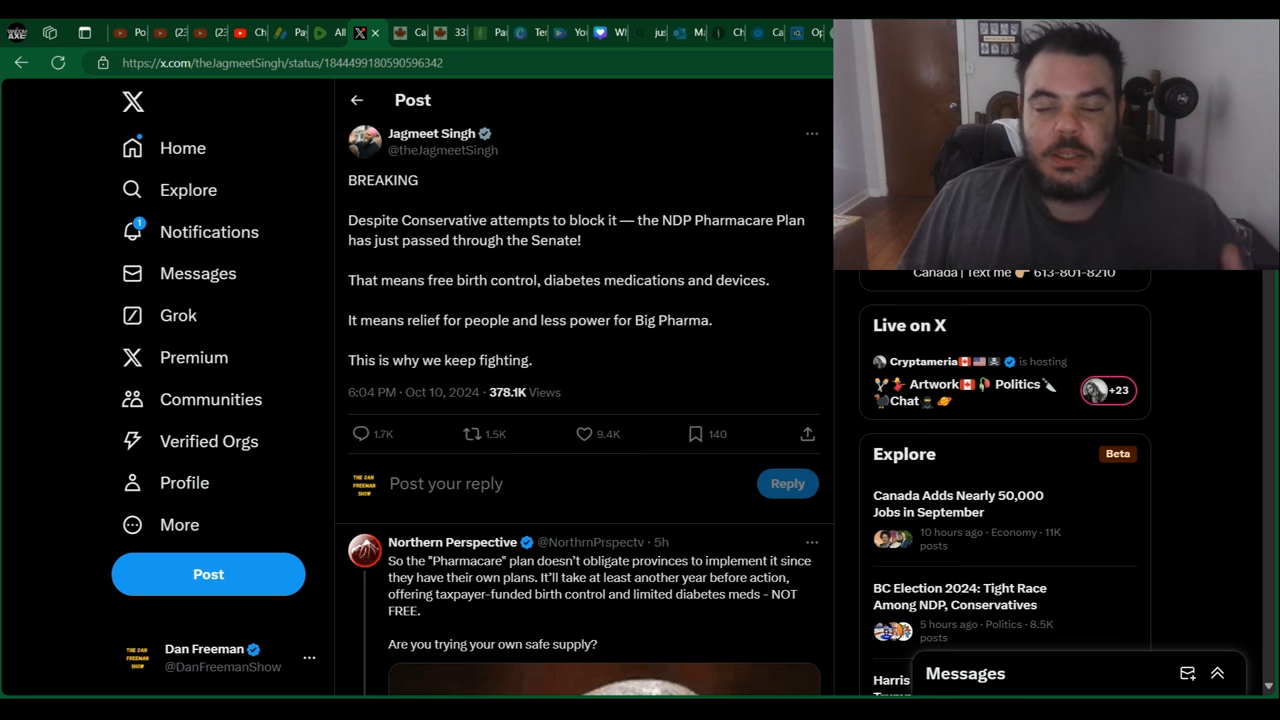
scroll("down", 3)
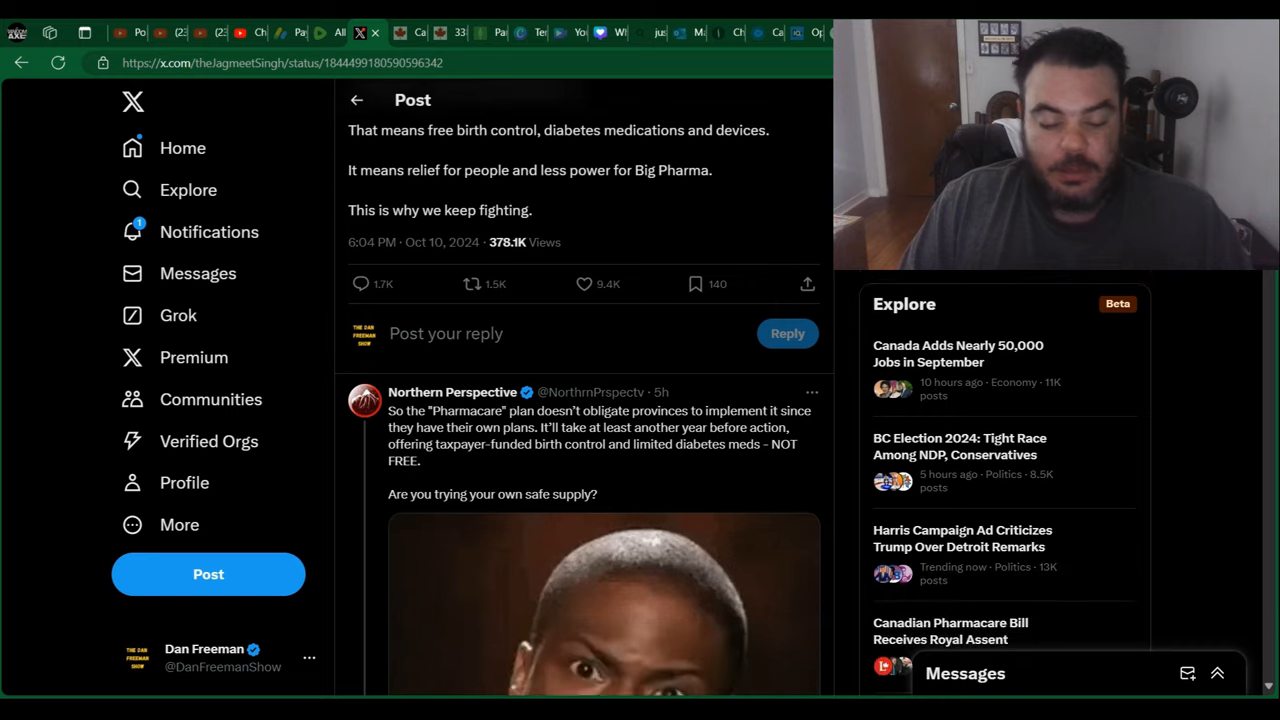
scroll("down", 3)
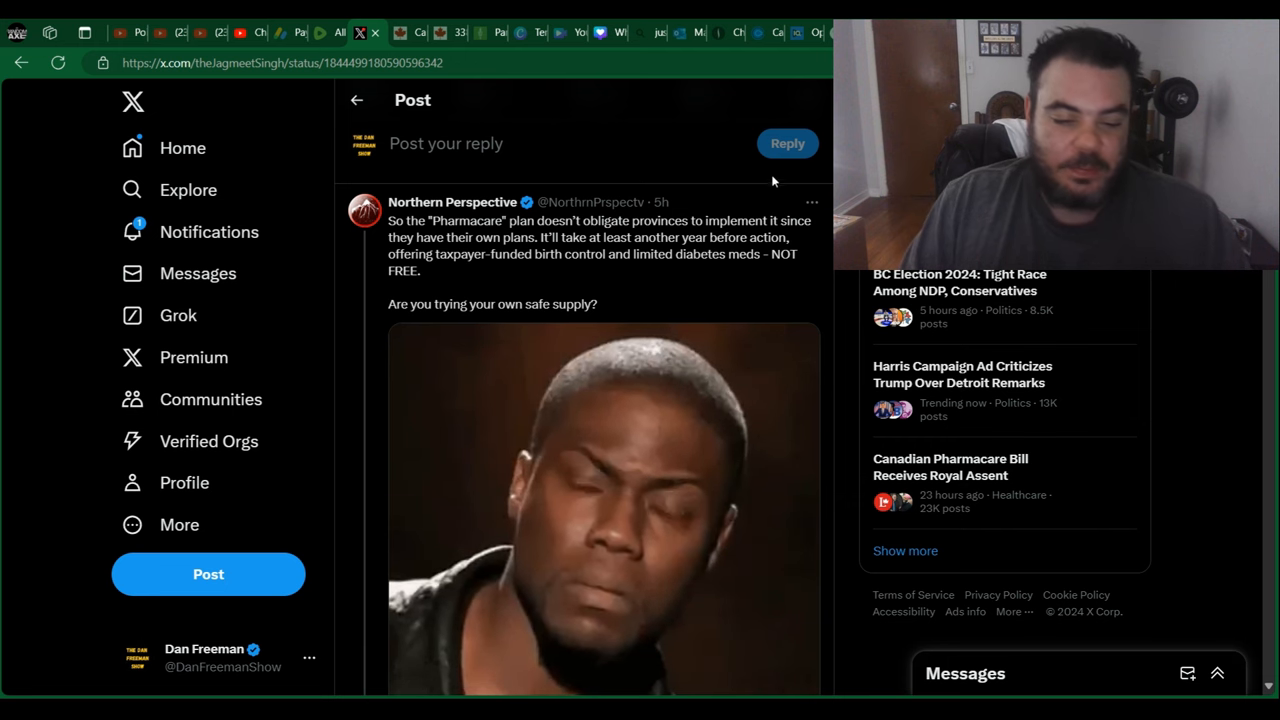
mouse_move(722, 182)
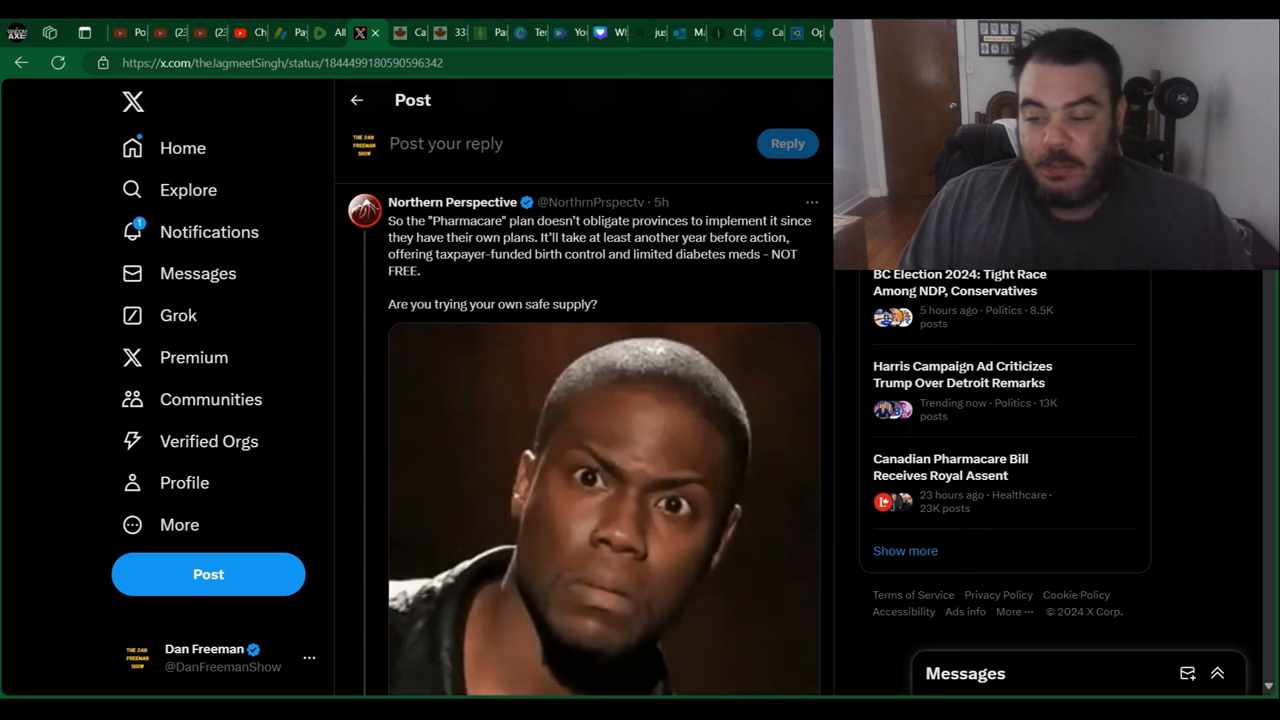
scroll("up", 3)
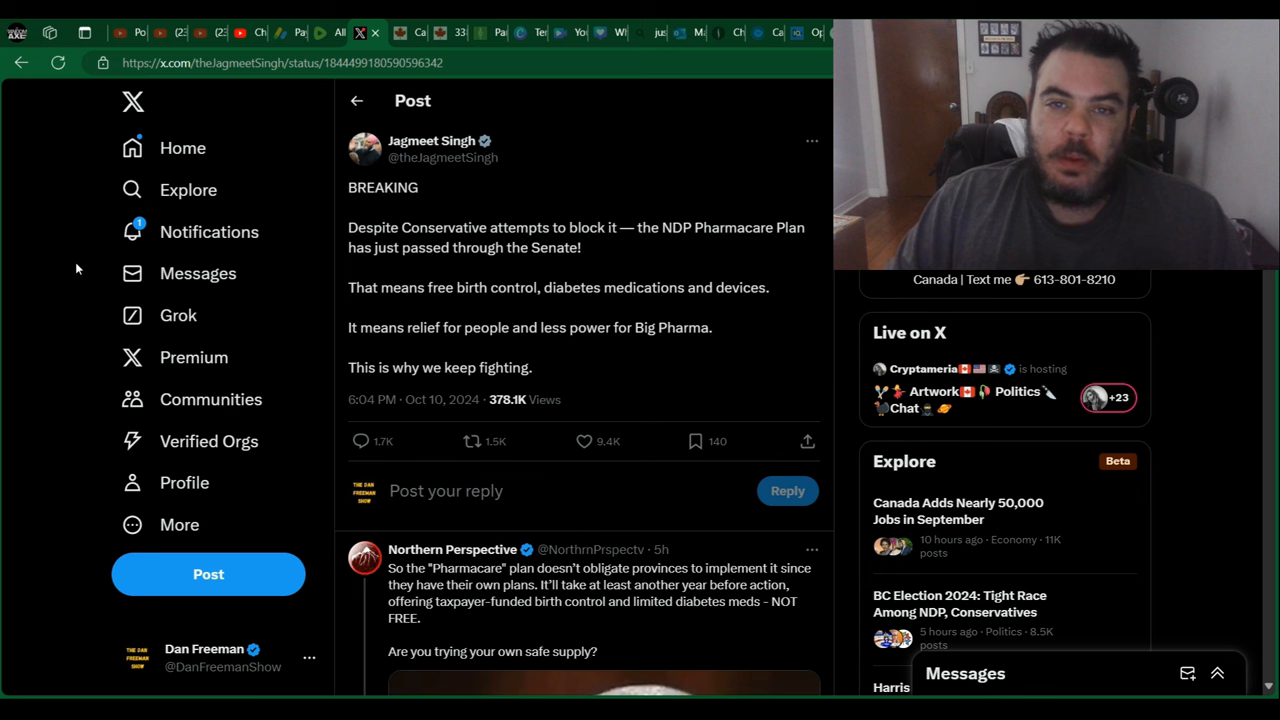
mouse_move(35, 385)
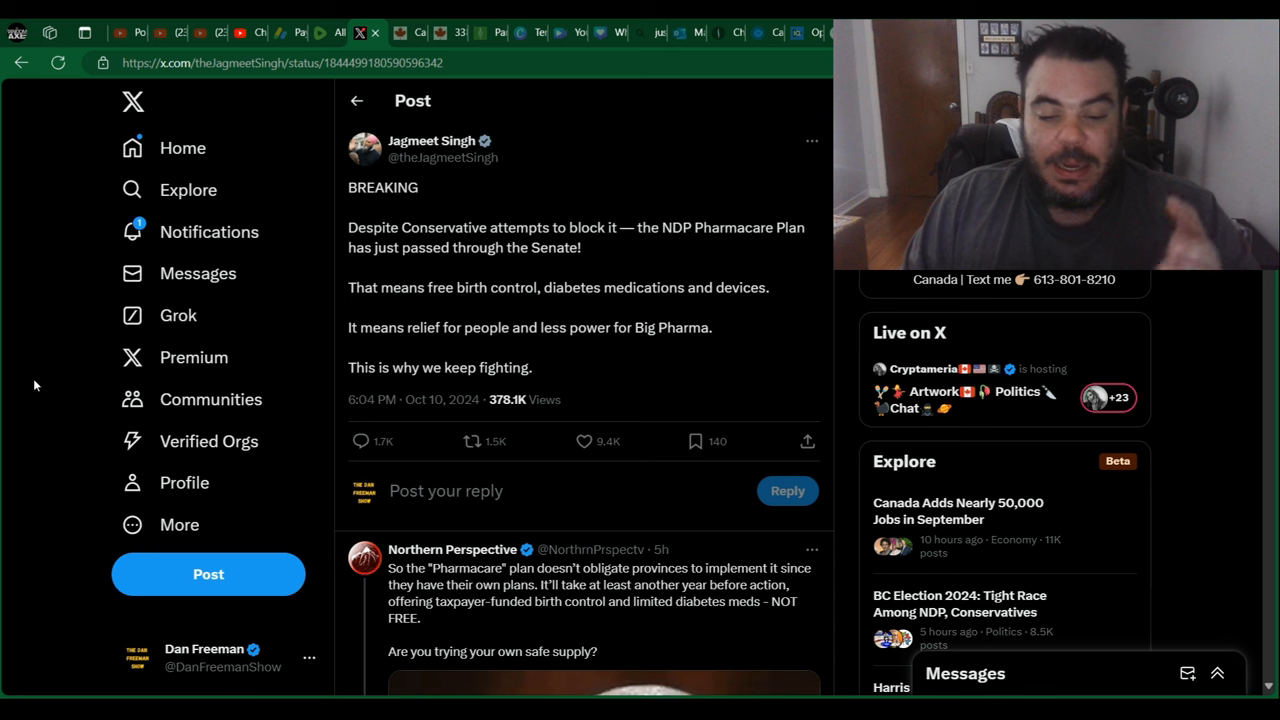
mouse_move(285, 195)
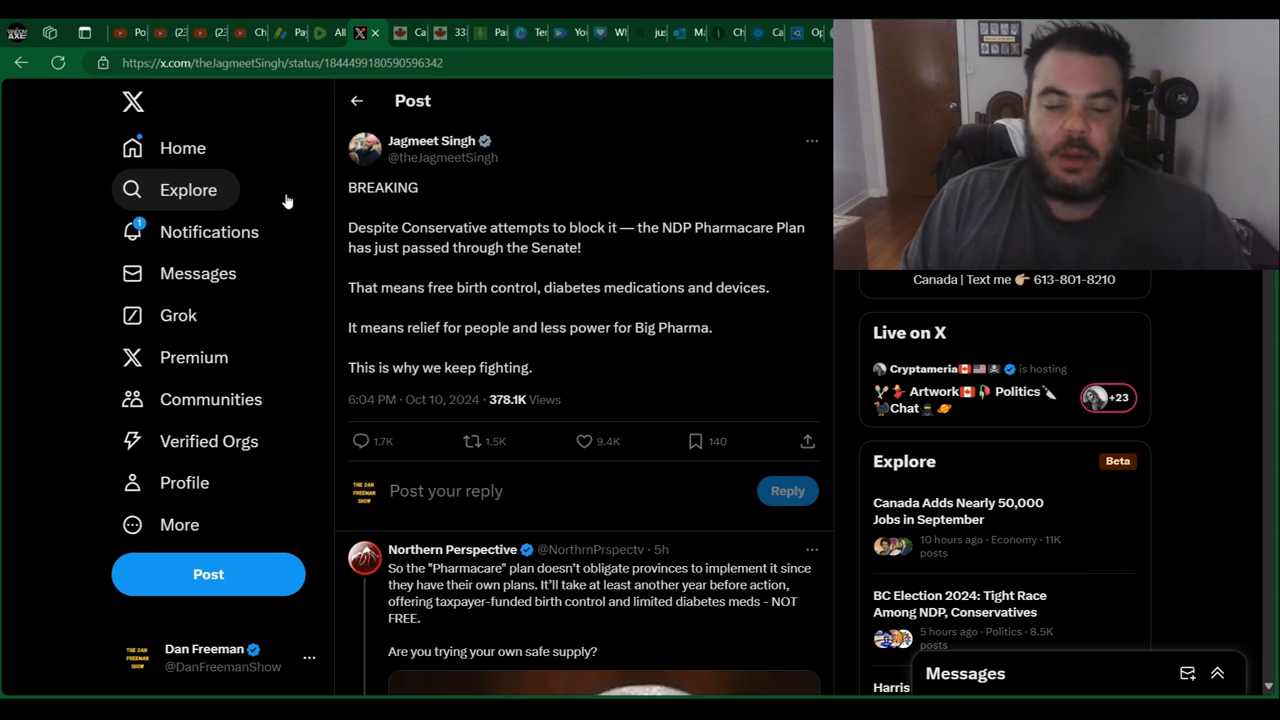
mouse_move(40, 338)
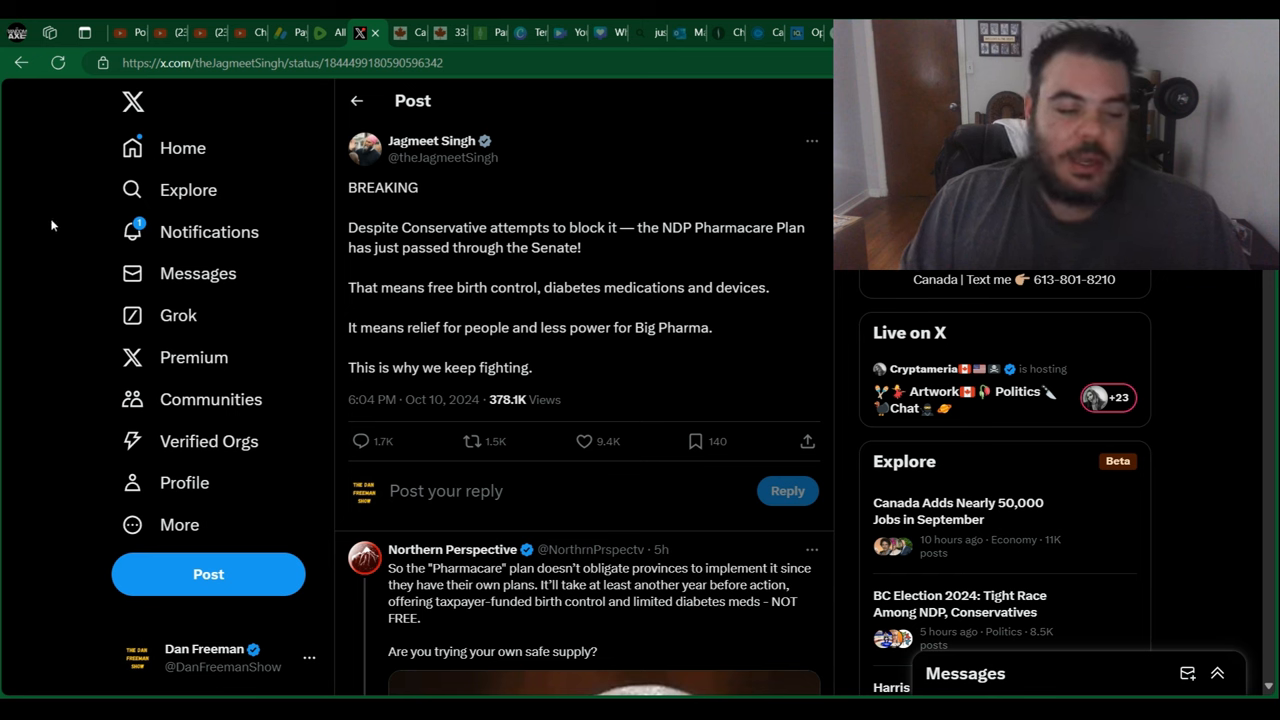
mouse_move(714, 630)
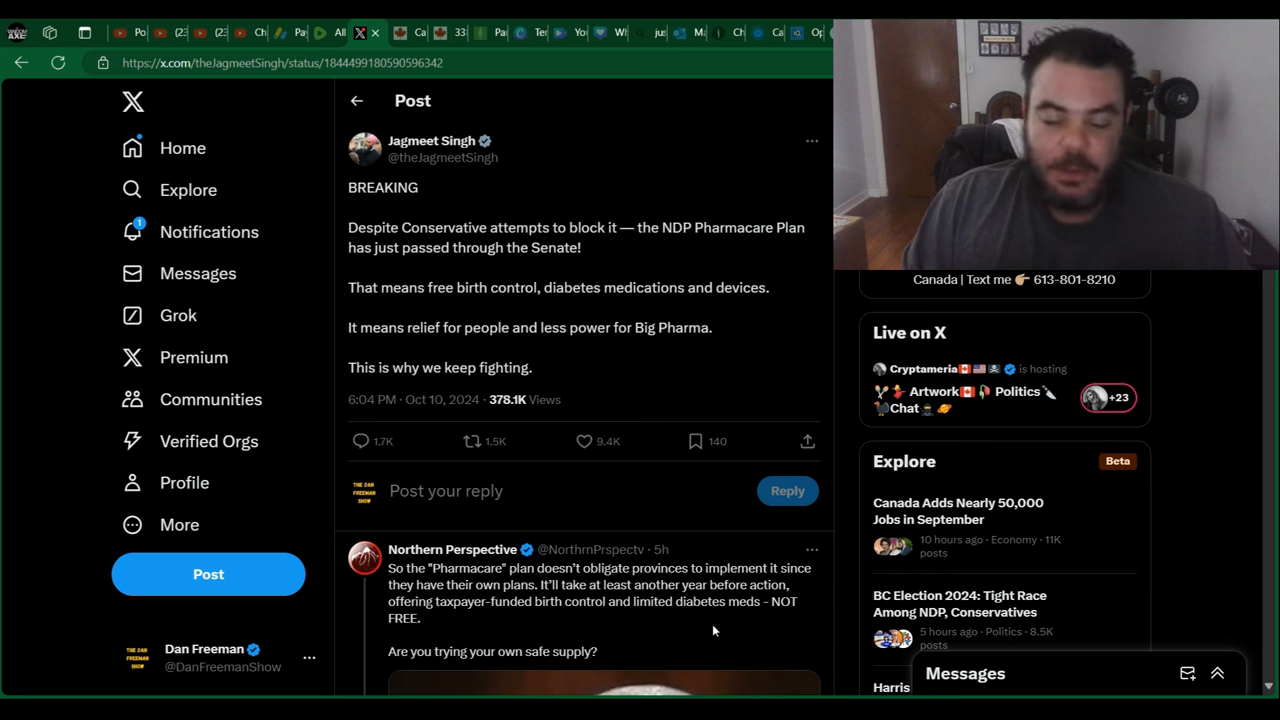